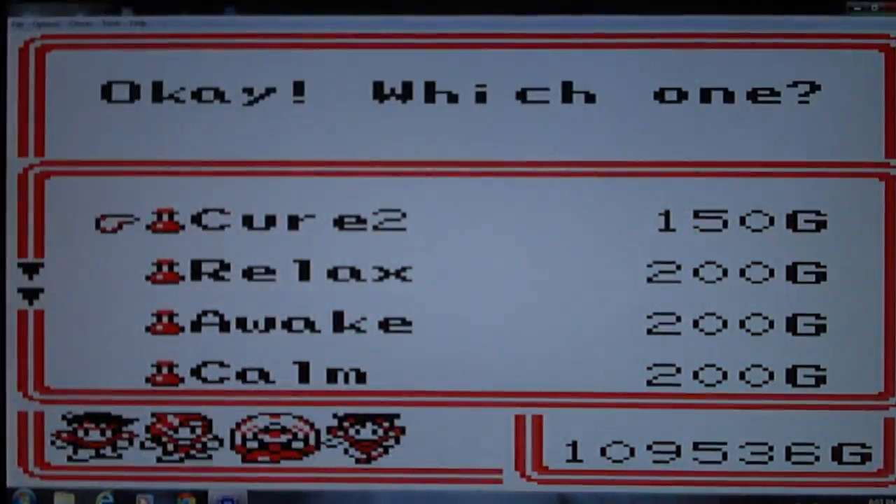
Leave the item shop, check the party menu, and buy a 3400G spell leaving 106136G
{"action": "scroll", "scroll_direction": "down", "scroll_amount": 3}
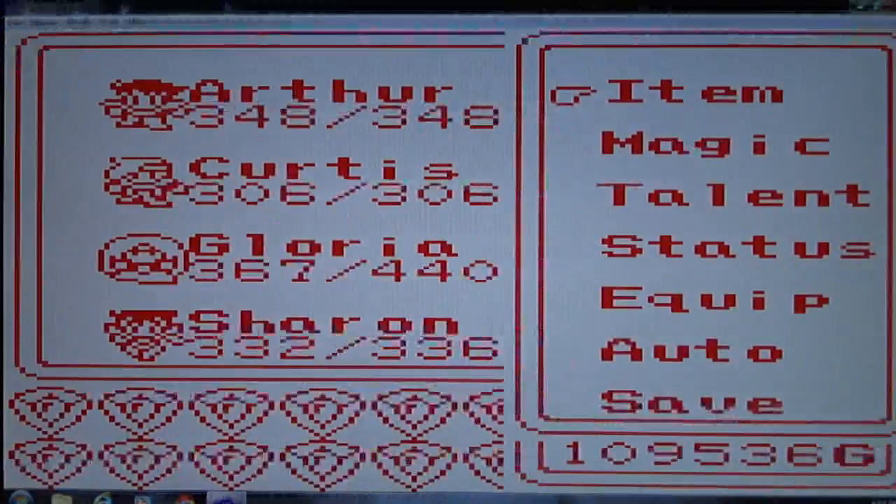
{"action": "left_click", "coordinate": [686, 92]}
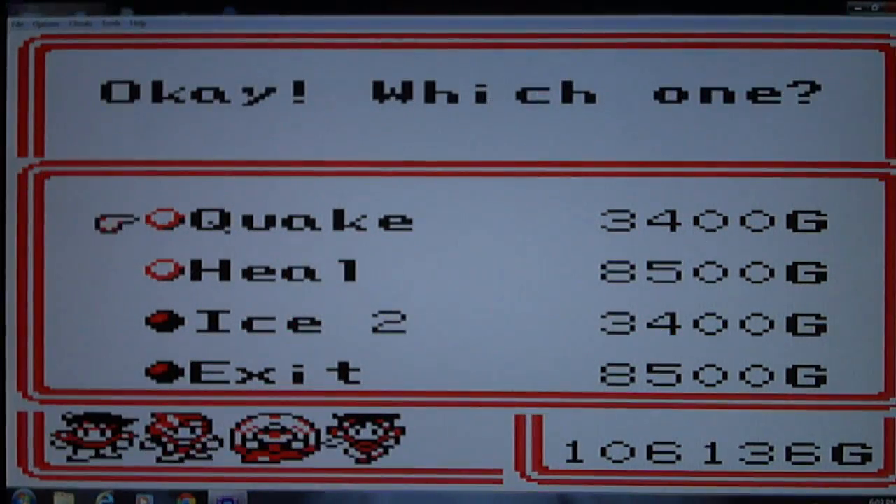
Buy more spells down to 94236G and view the weapon shop's Laser, CatClaw, Boomrng and SMG
{"action": "key", "text": "down"}
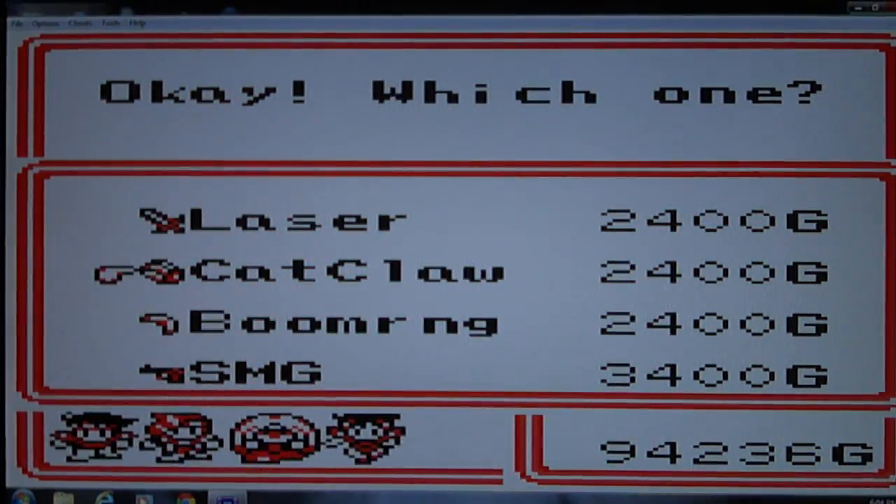
{"action": "key", "text": "up"}
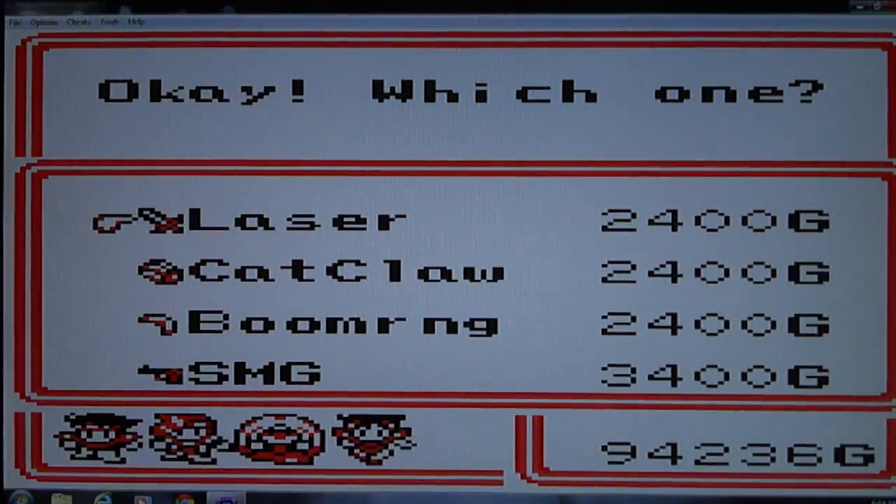